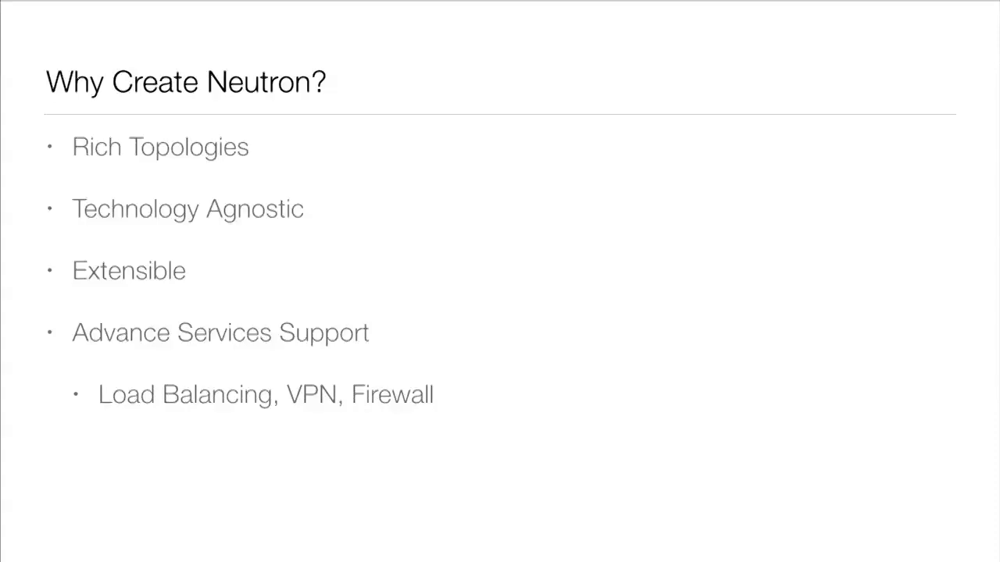
Step: Advance past the L2 Agent slide to 'Dive Into the OVS Agent' on isolation and overlays
{"action": "key", "text": "Right"}
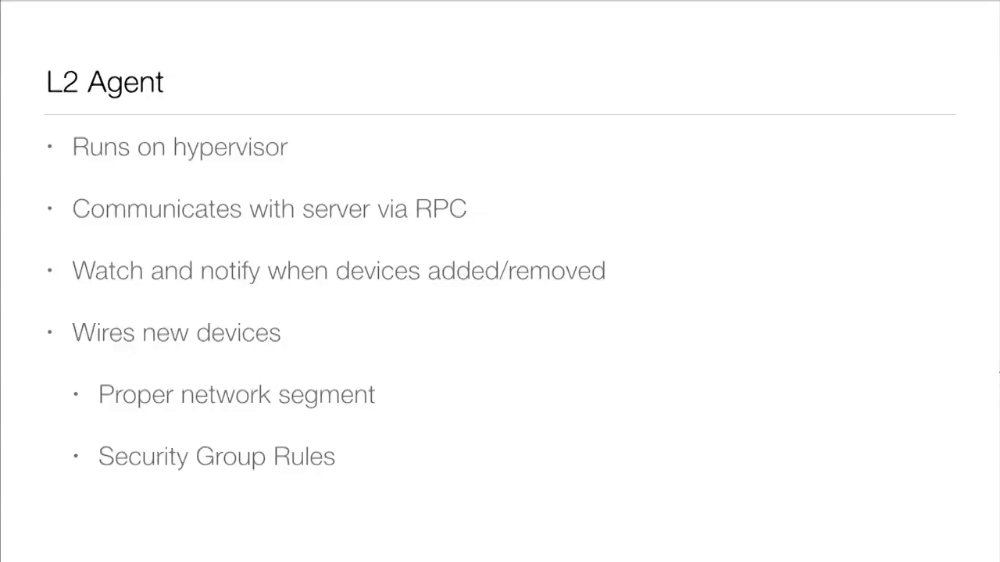
{"action": "key", "text": "right"}
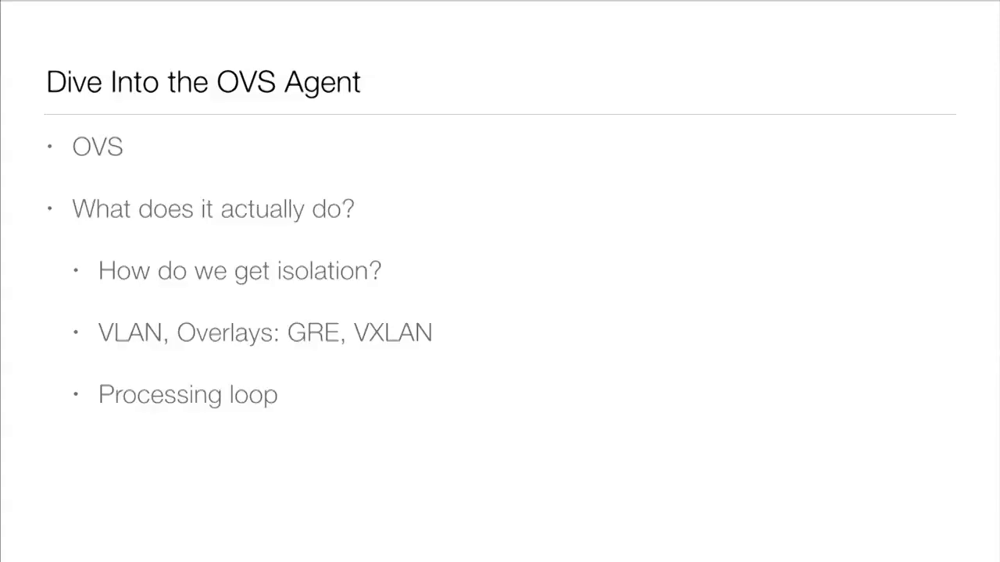
{"action": "key", "text": "Right"}
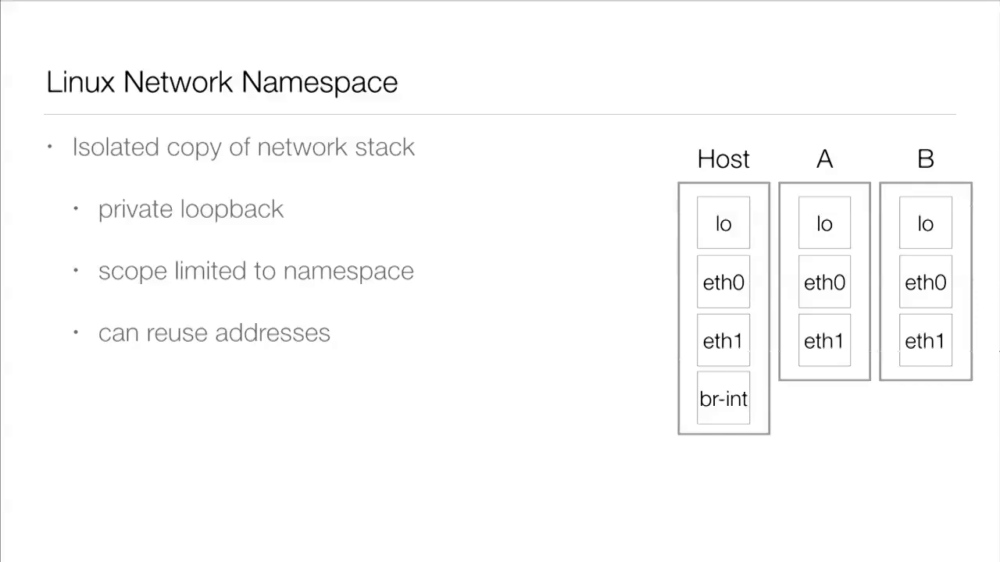
{"action": "key", "text": "Right"}
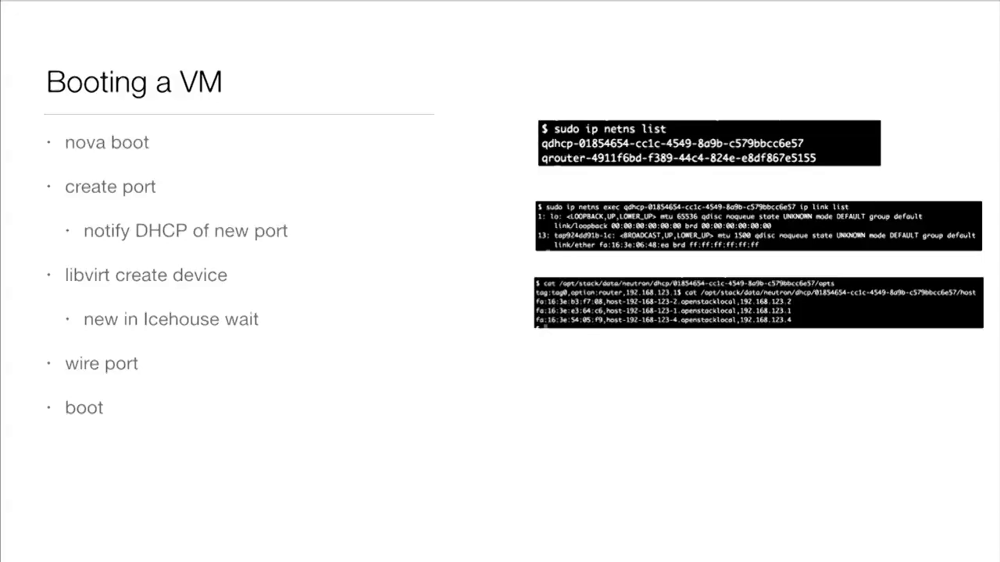
{"action": "key", "text": "Right"}
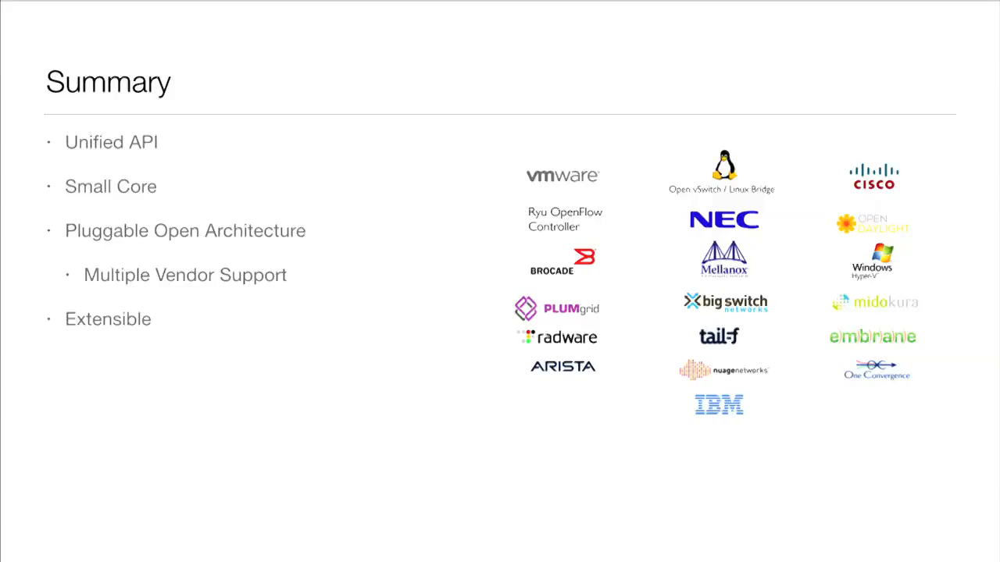
Step: Advance past the Summary slide to the More Information documentation links slide
{"action": "key", "text": "Right"}
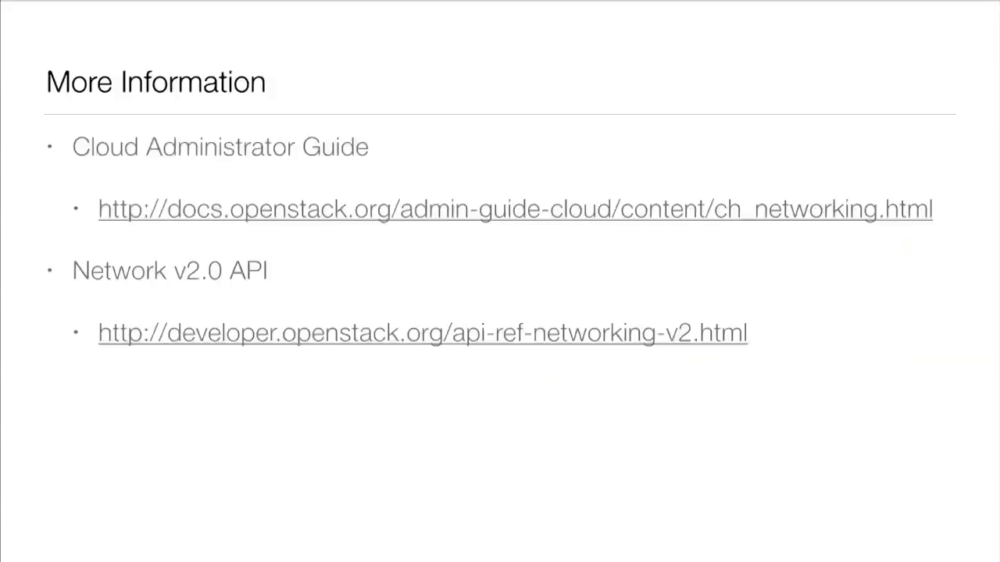